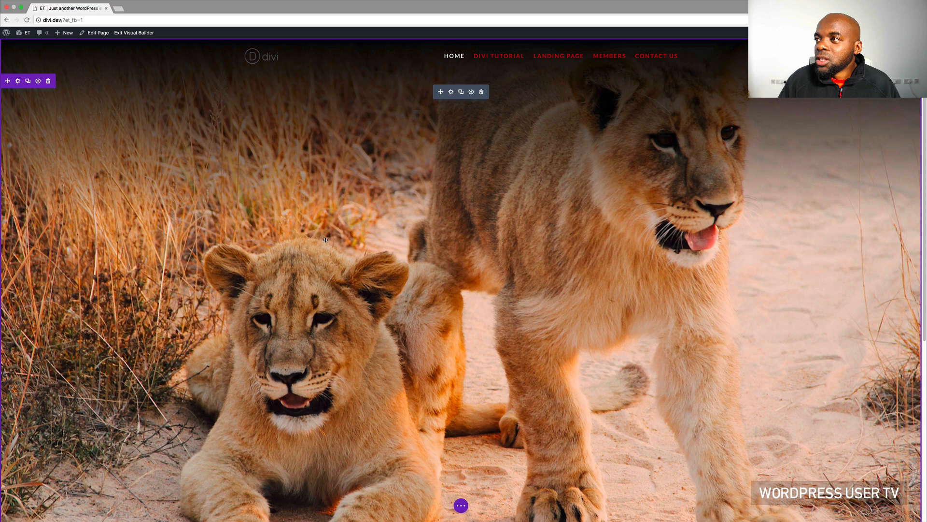
Type throwaway text 'dgdsgsdg' into the button label, undo it and discard the button edits.
scroll("down", 3)
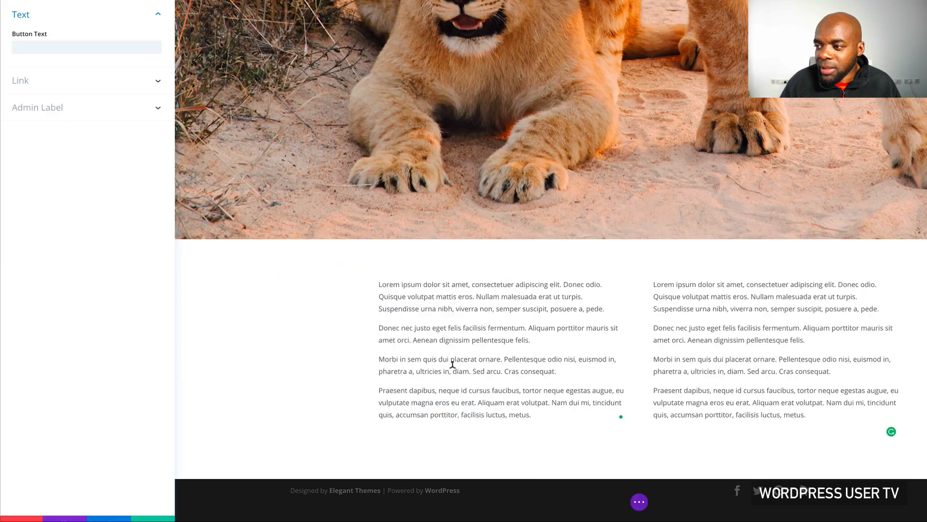
left_click(86, 47)
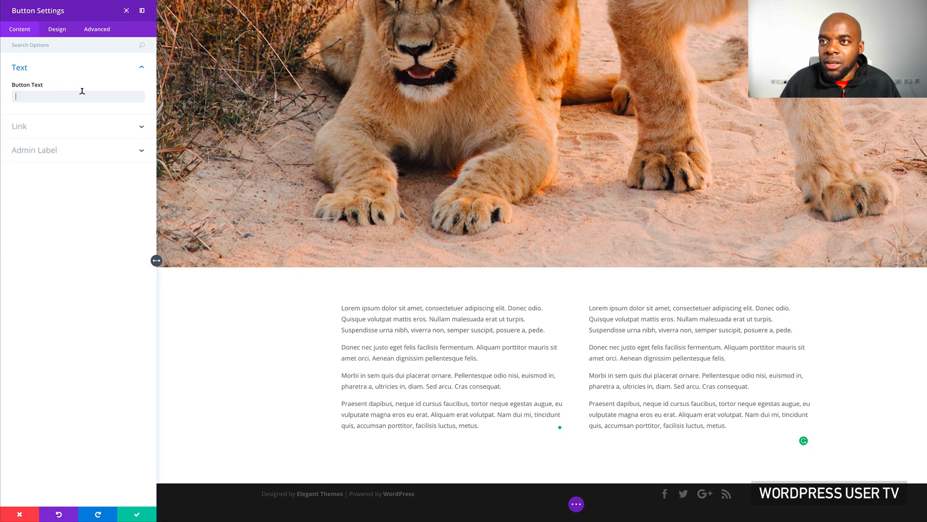
type("dgdsgsdg")
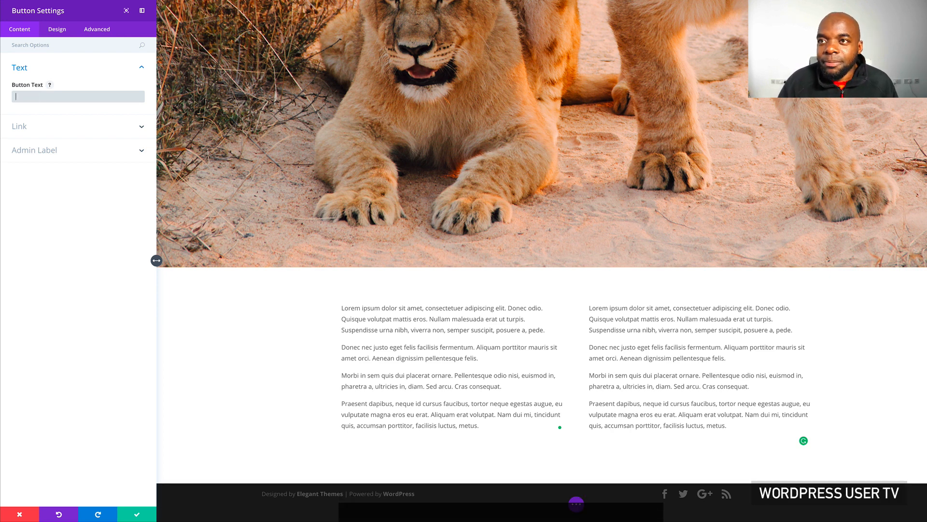
key("Ctrl+z")
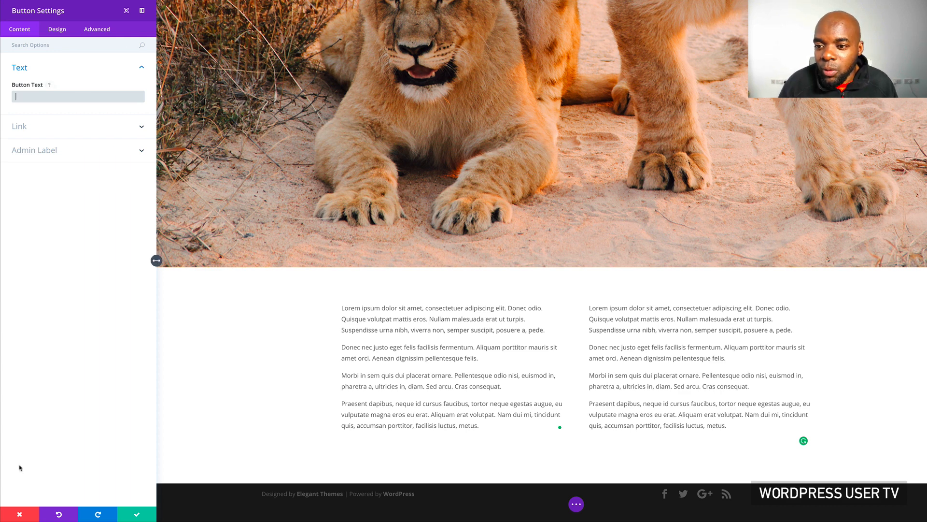
left_click(19, 514)
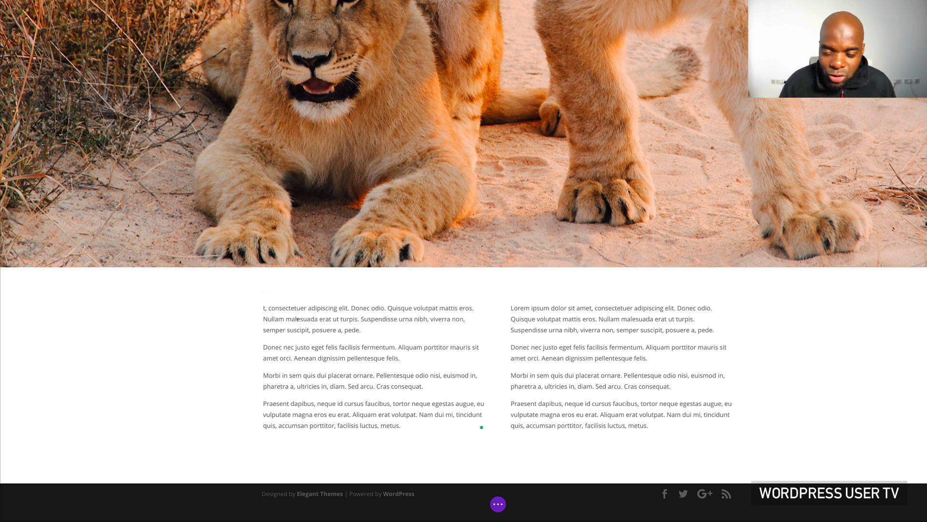
Select the left column's first words, save the page, check it live and return to visual editing.
left_click_drag(263, 308, 345, 307)
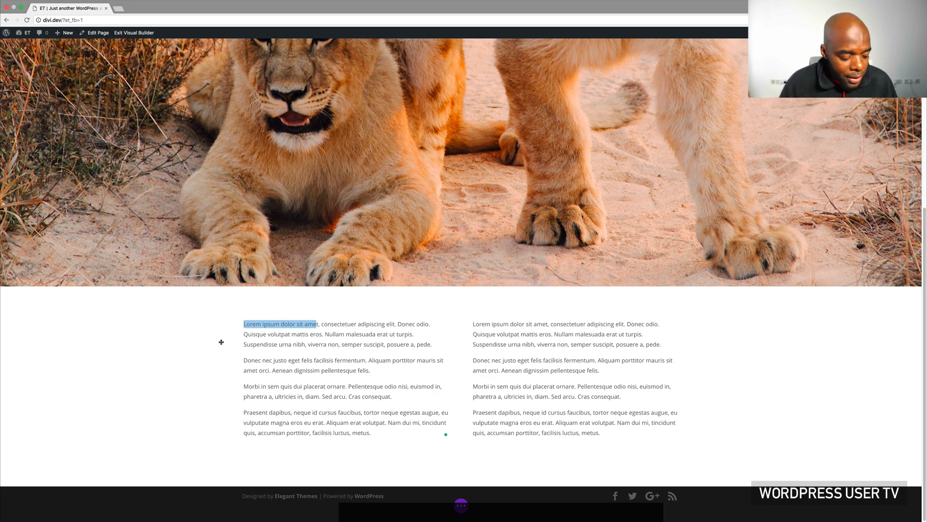
key("cmd+s")
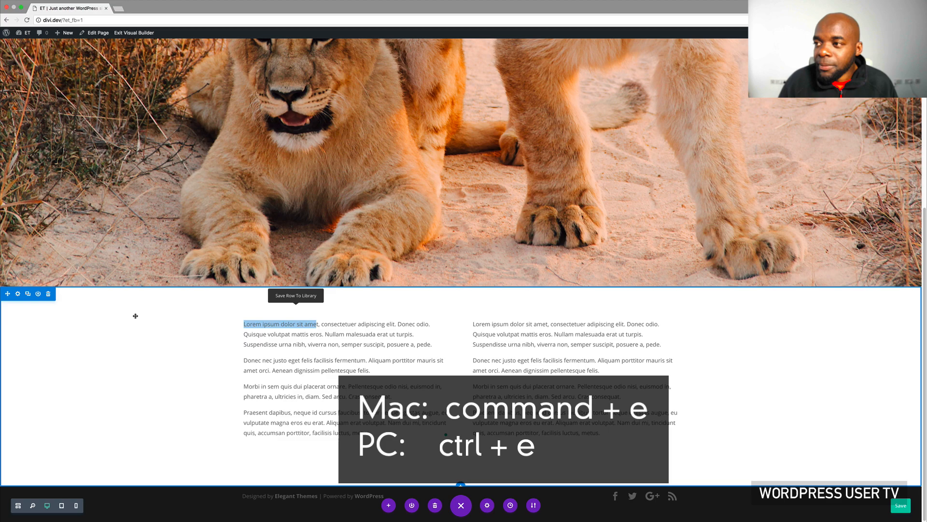
key("cmd+e")
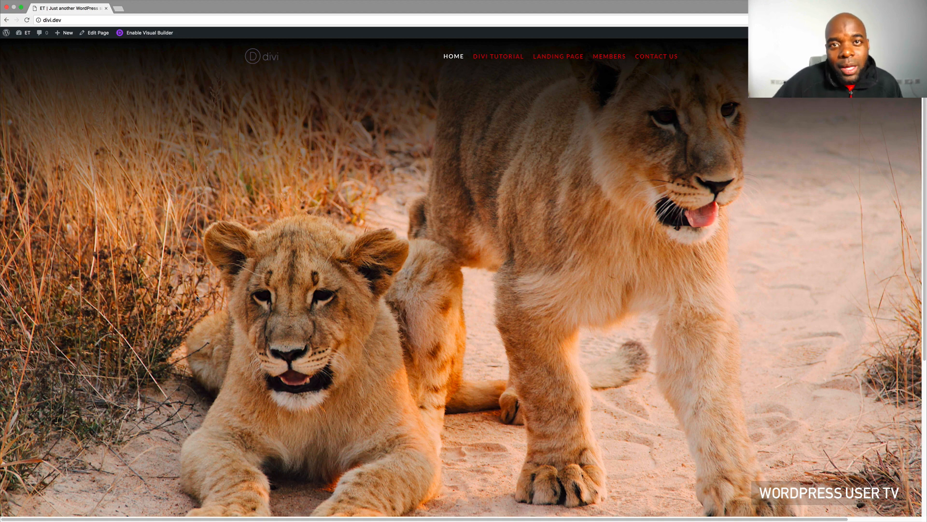
left_click(150, 33)
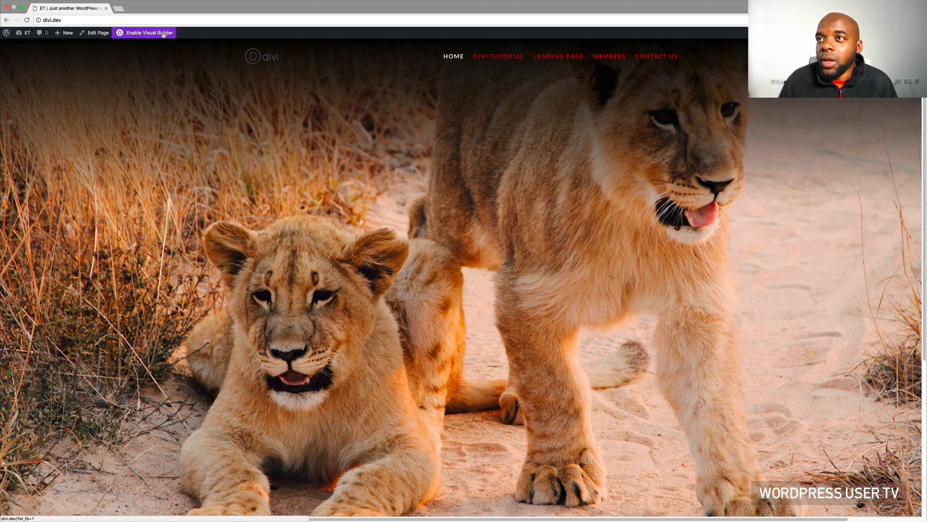
left_click(146, 33)
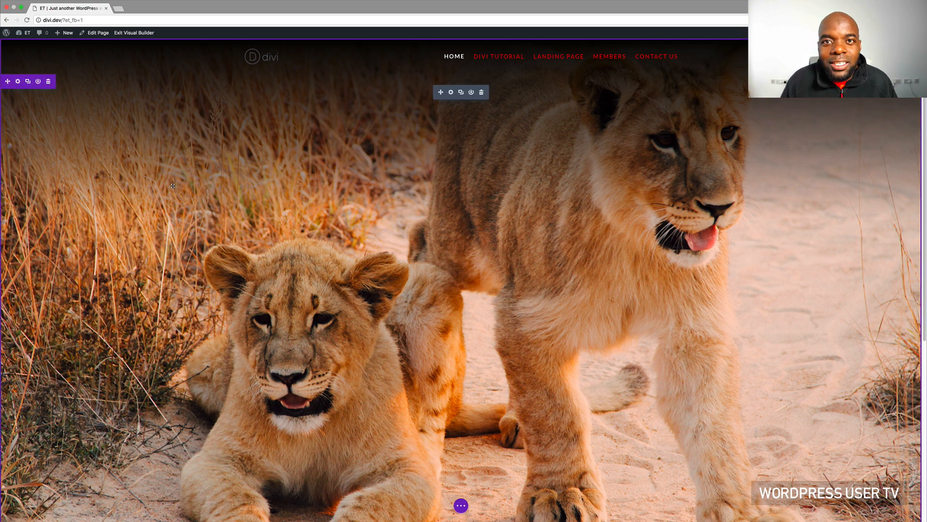
Add a Text module reading 'Heading' under the left column's paragraphs.
scroll("down", 3)
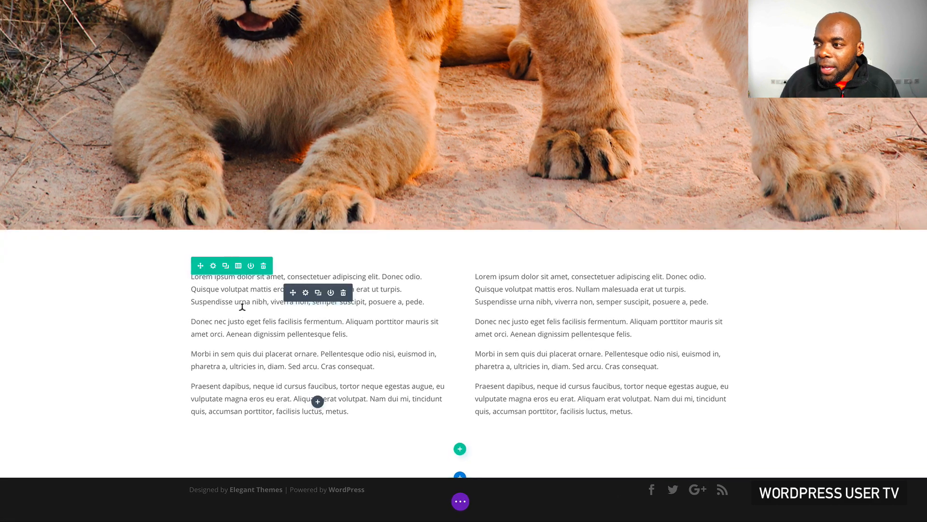
mouse_move(330, 381)
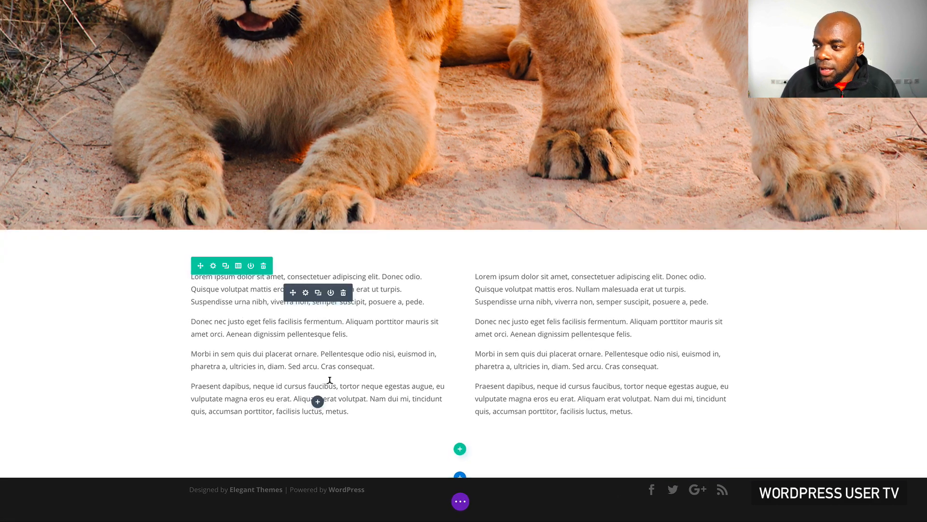
left_click(317, 401)
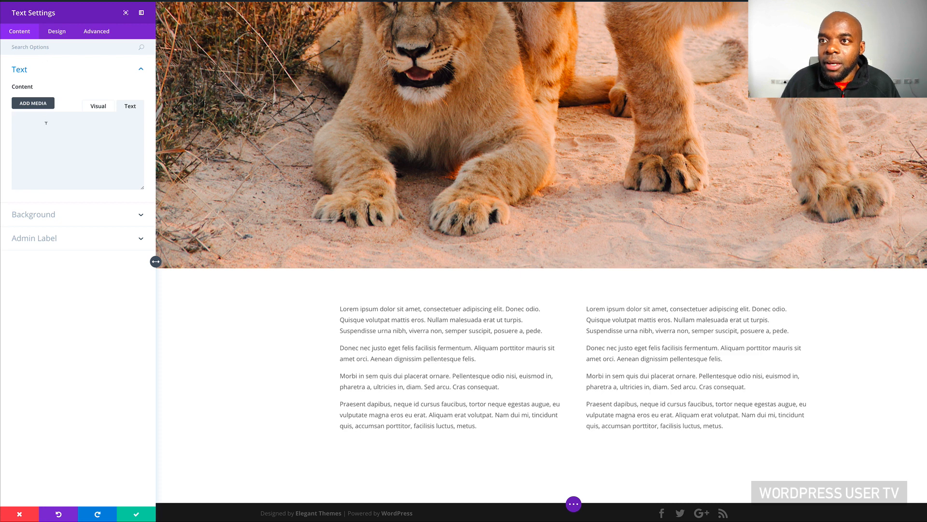
type("Heading")
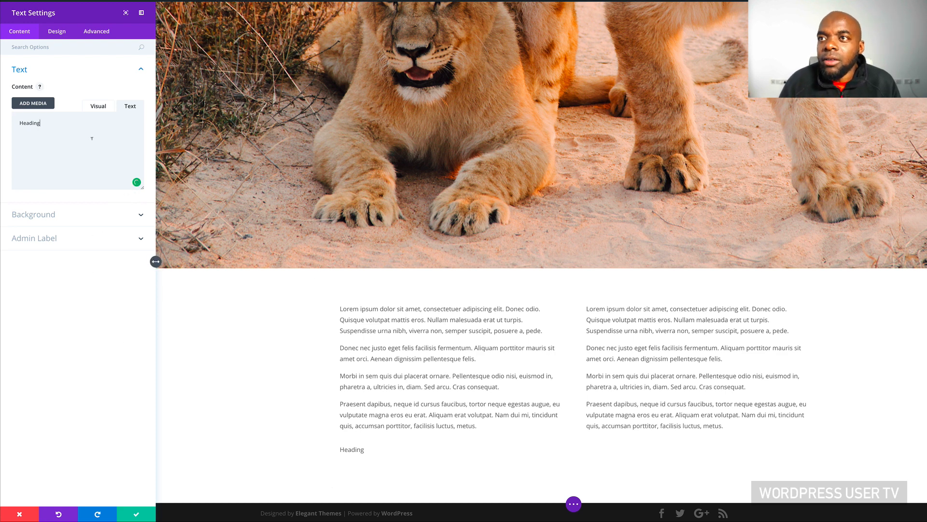
left_click(56, 31)
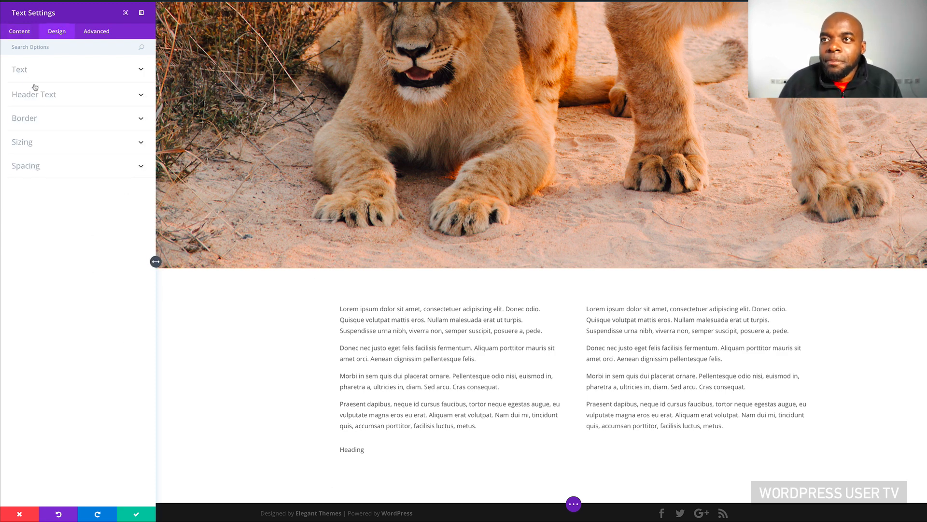
Set the Heading text to 29px, try Bevan then settle on Droid Sans, with 2px letter spacing.
left_click(19, 69)
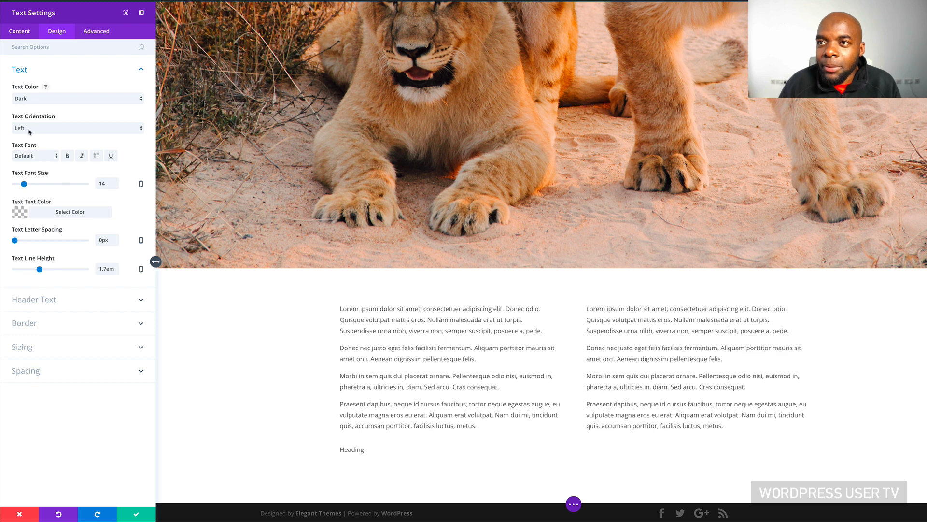
left_click_drag(23, 184, 37, 183)
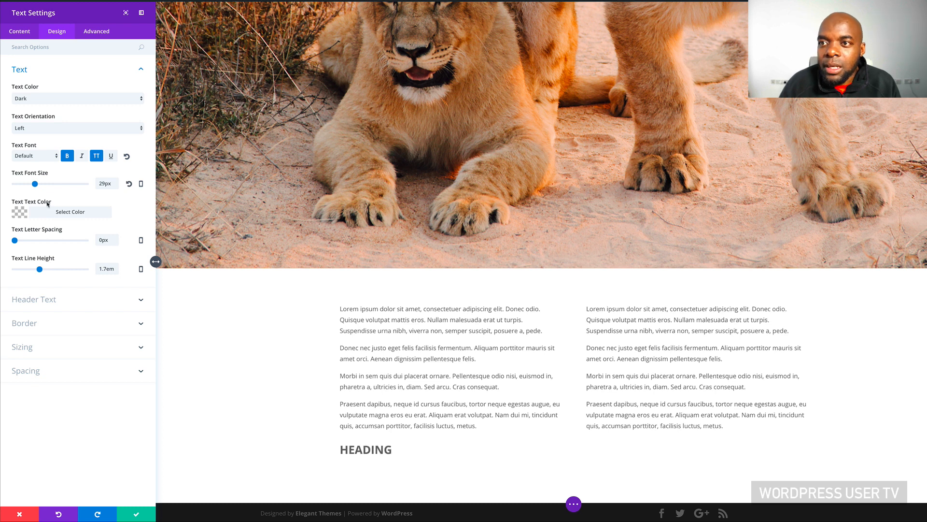
left_click(32, 155)
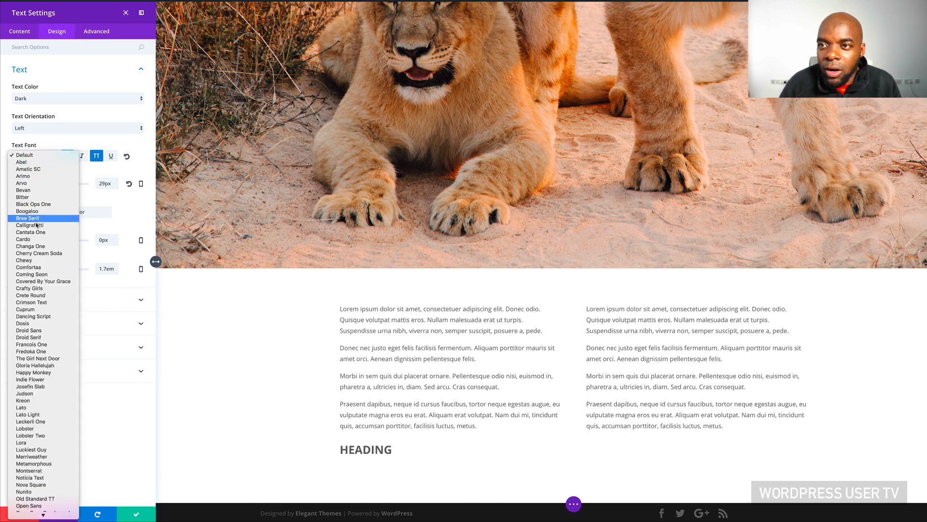
left_click(23, 190)
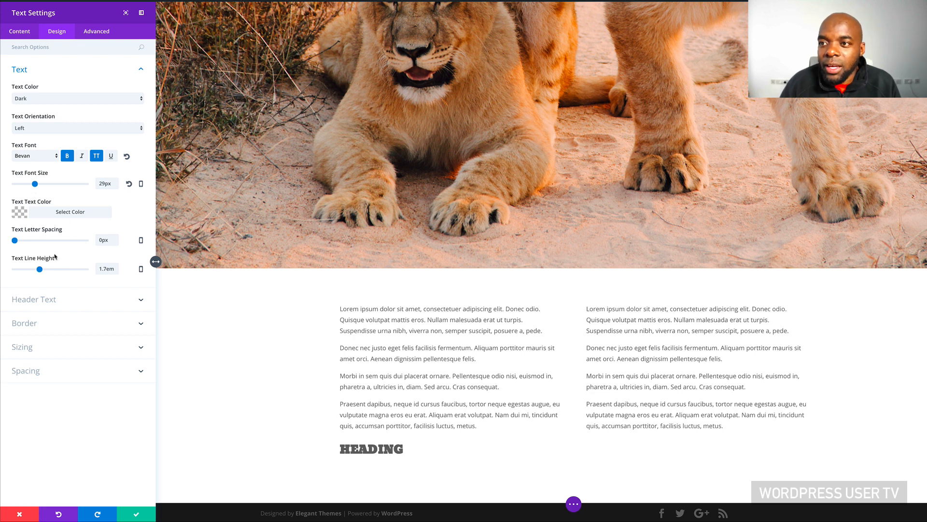
left_click_drag(15, 240, 19, 241)
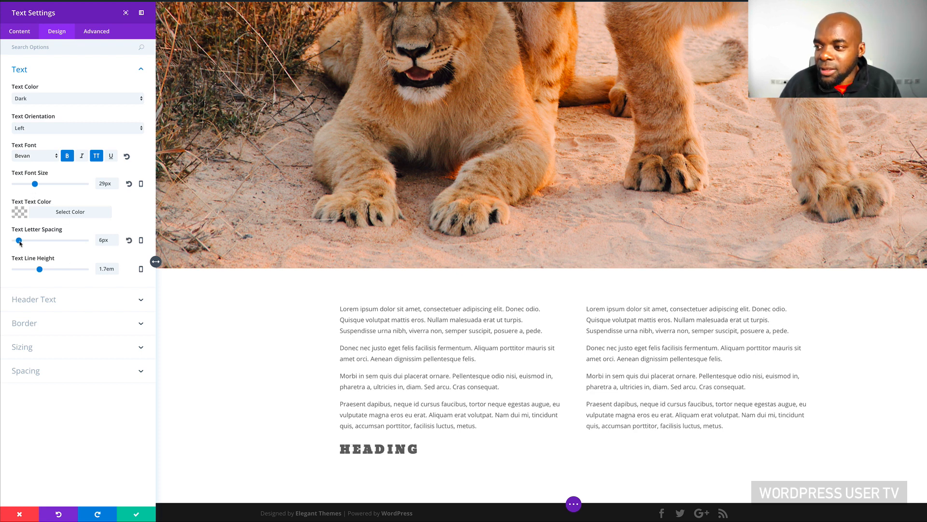
left_click(32, 156)
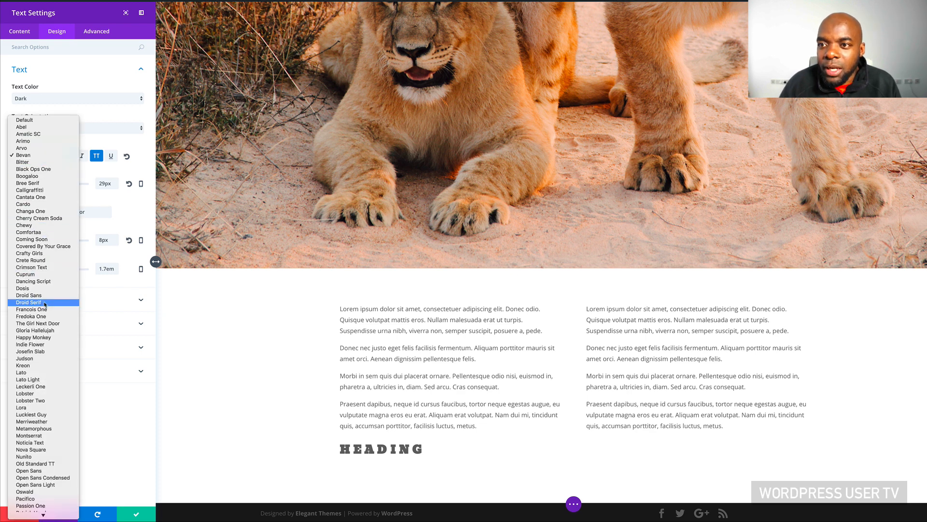
left_click(29, 296)
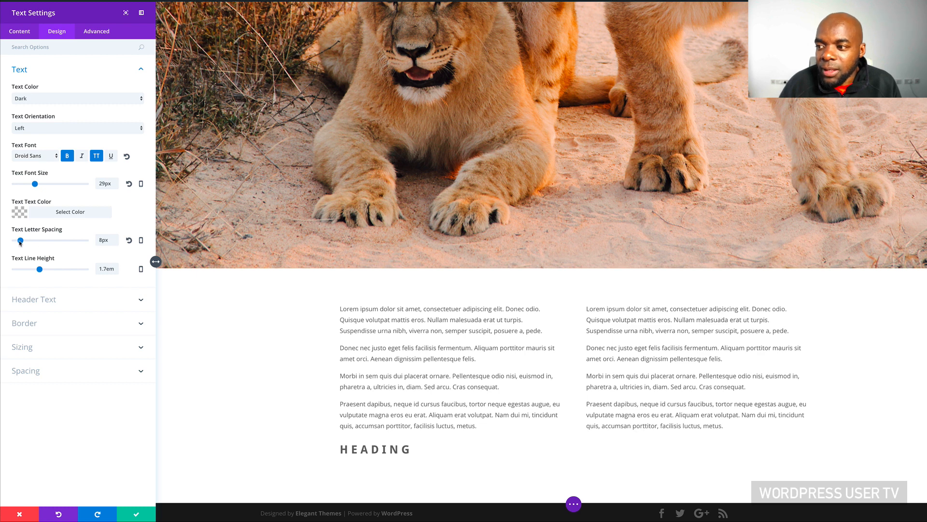
left_click_drag(21, 240, 16, 241)
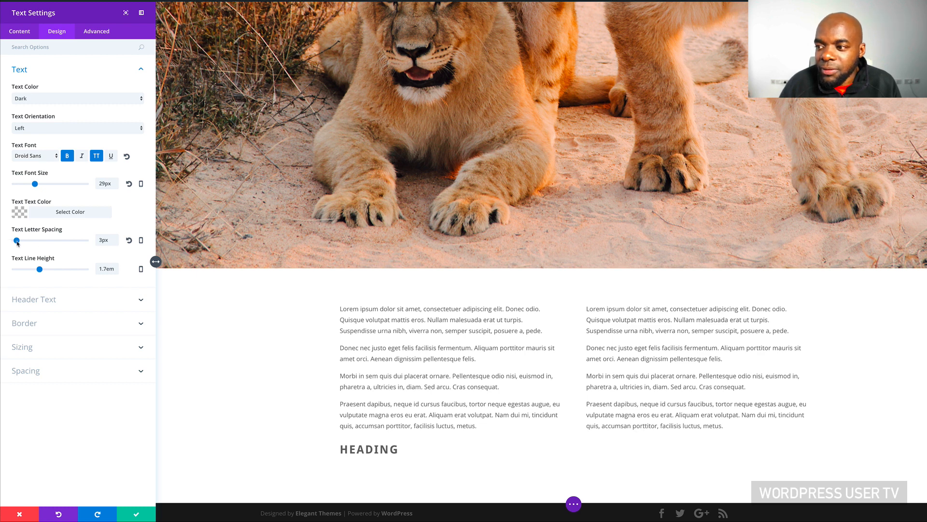
left_click_drag(18, 240, 17, 240)
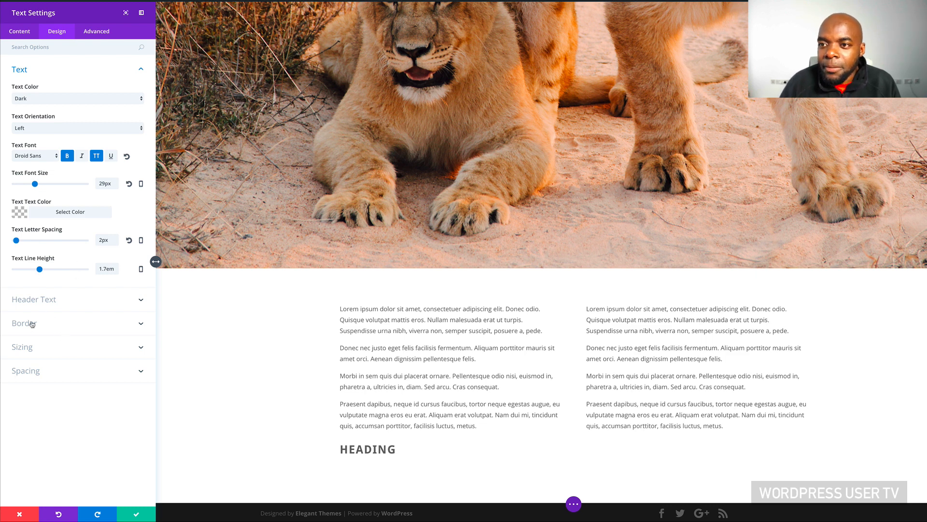
left_click(69, 211)
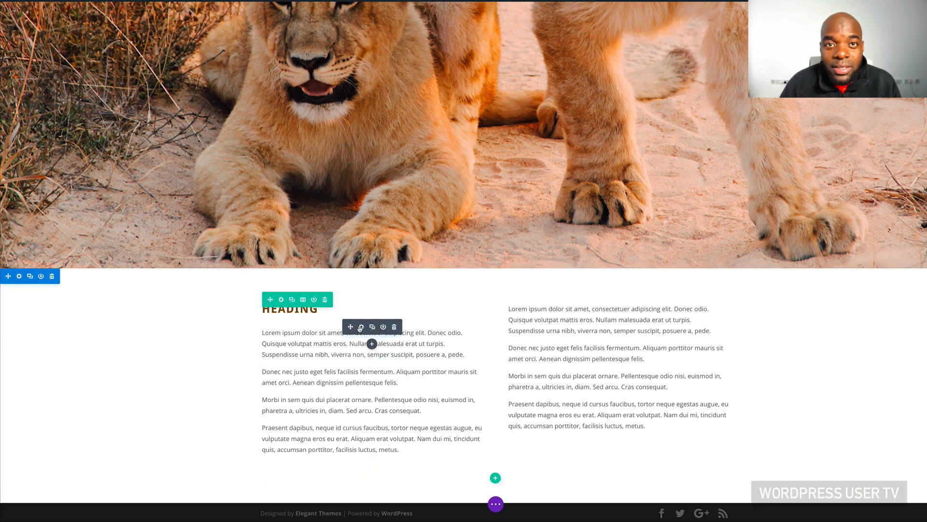
mouse_move(360, 326)
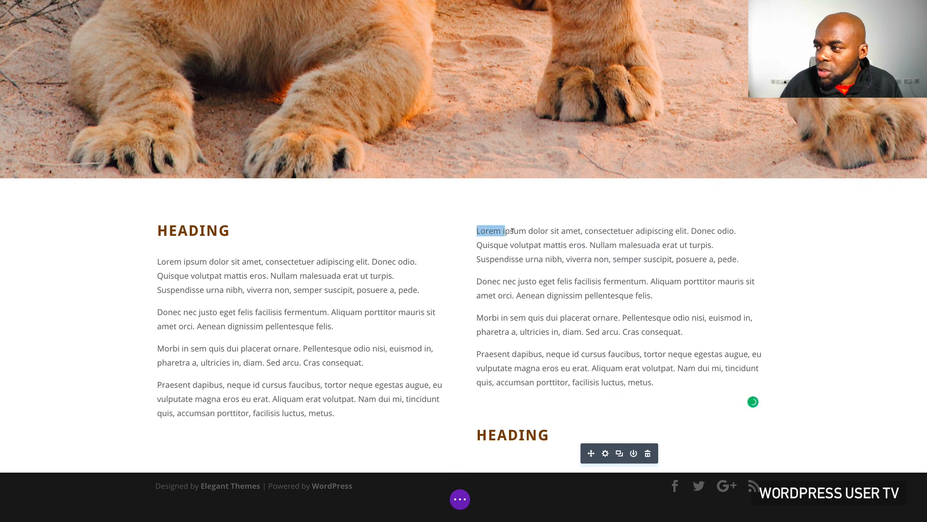
Bold the opening words 'Lorem ipsum' of the right column's paragraph via the inline toolbar.
double_click(496, 231)
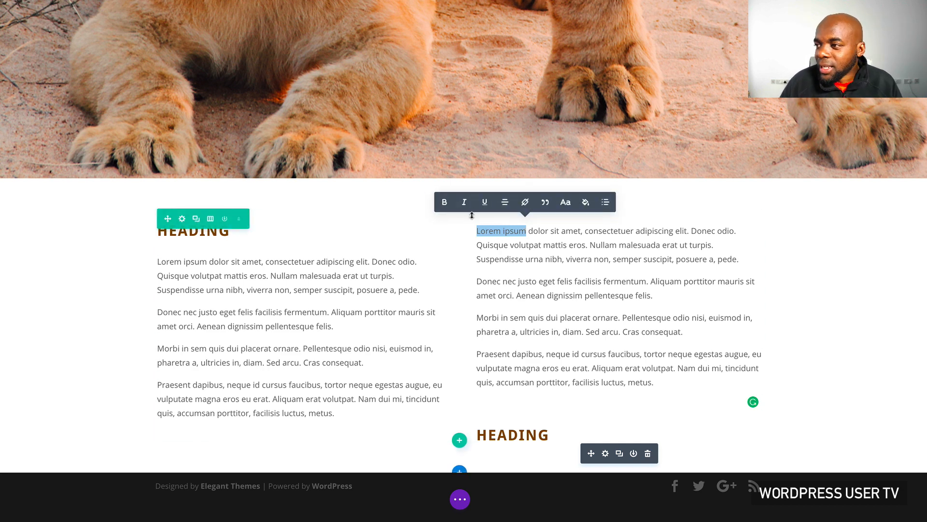
left_click(444, 202)
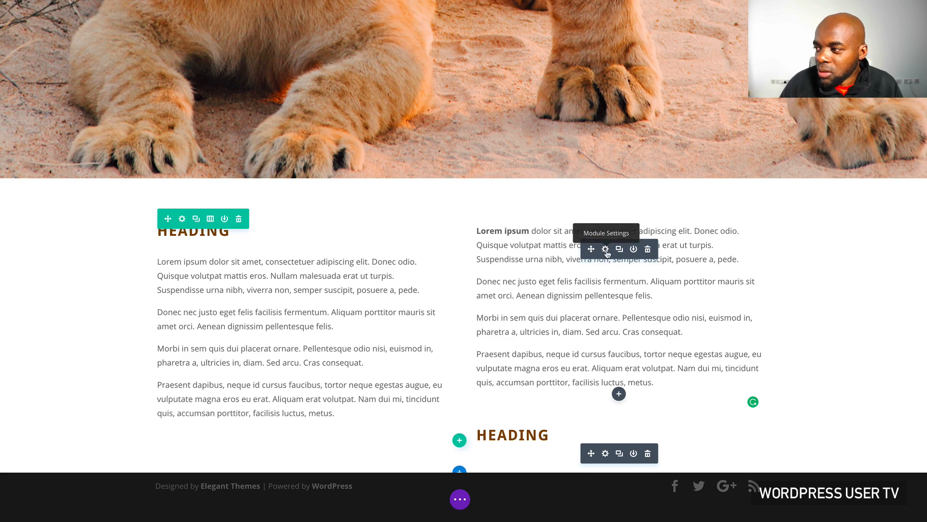
Open the right text module's settings and show its content in the Visual editor instead of HTML.
left_click(606, 249)
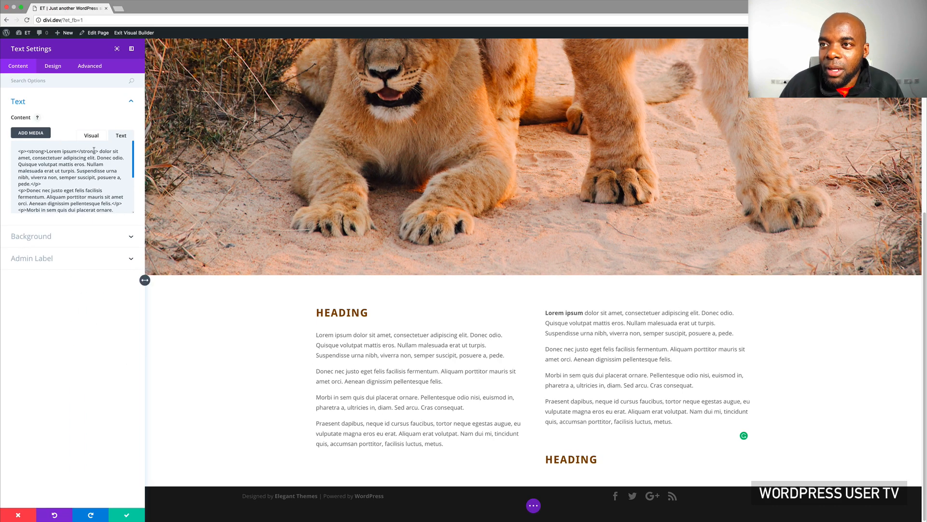
left_click(90, 135)
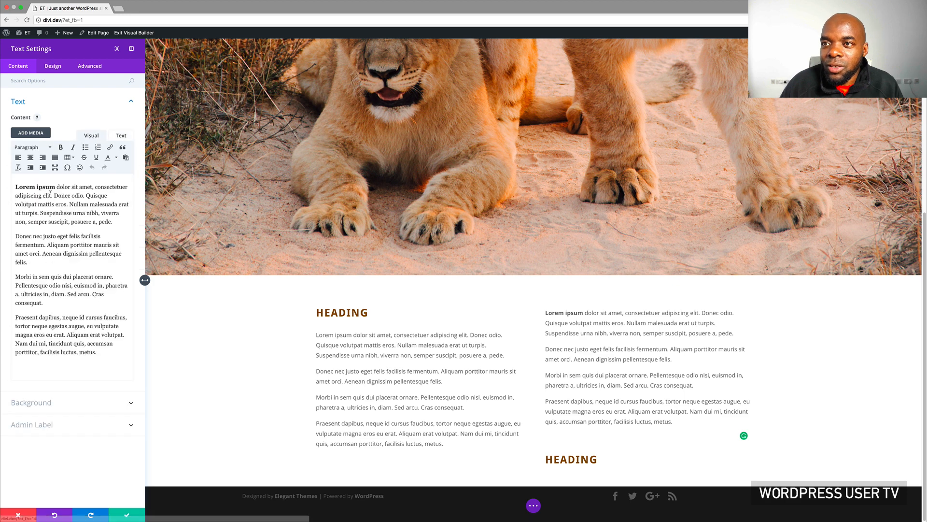